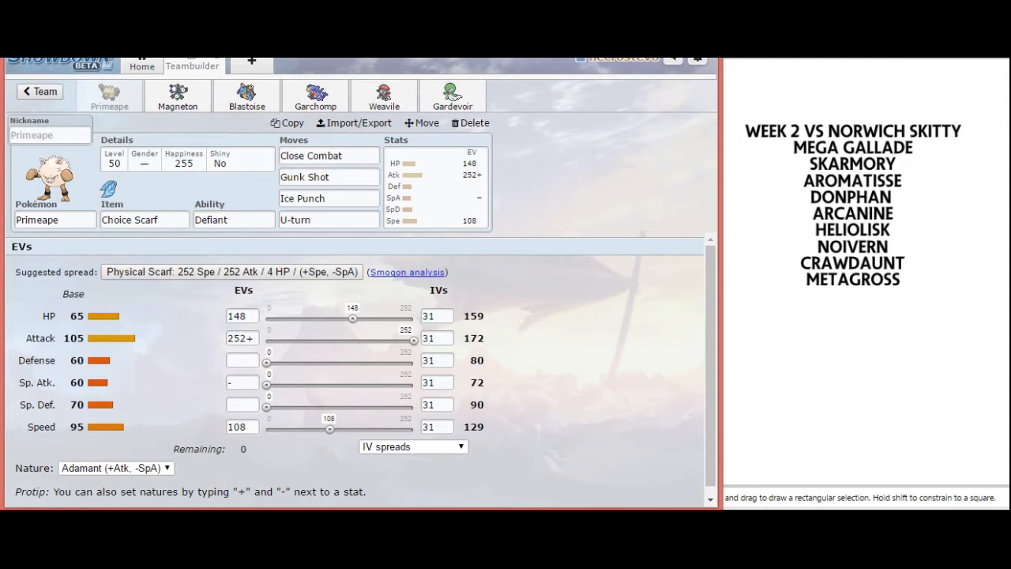
pyautogui.moveTo(897, 231)
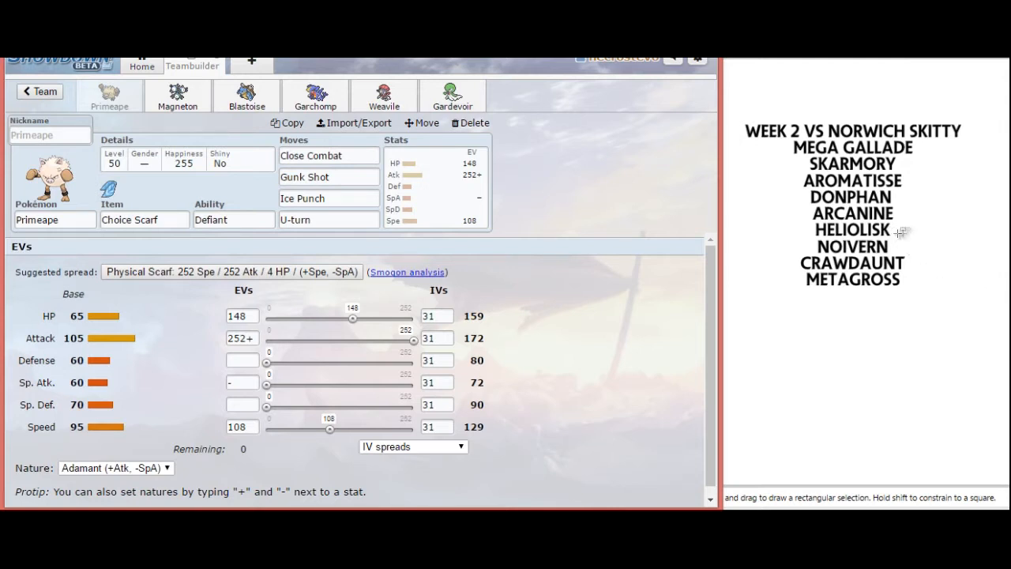
pyautogui.moveTo(907, 247)
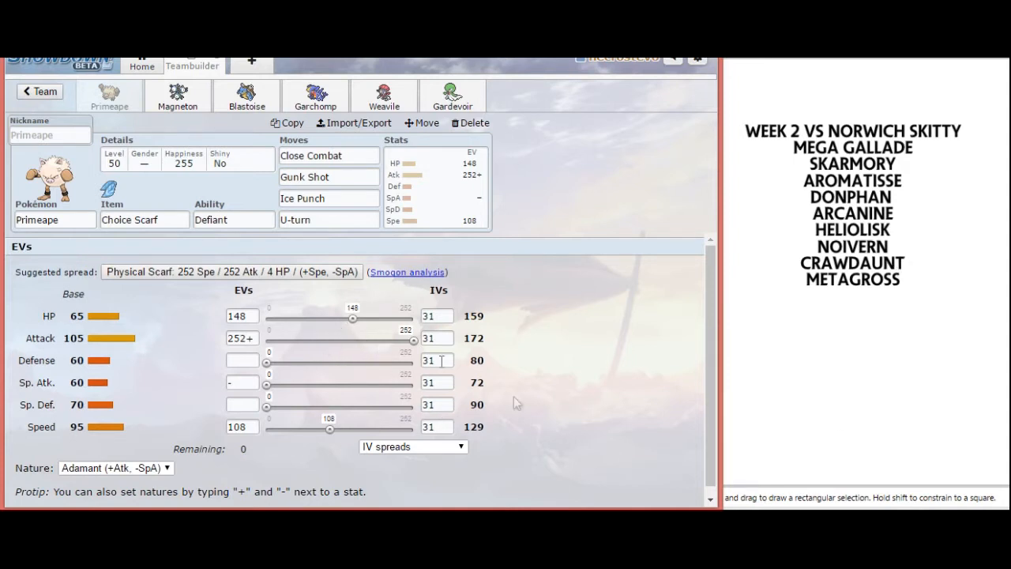
pyautogui.moveTo(698, 376)
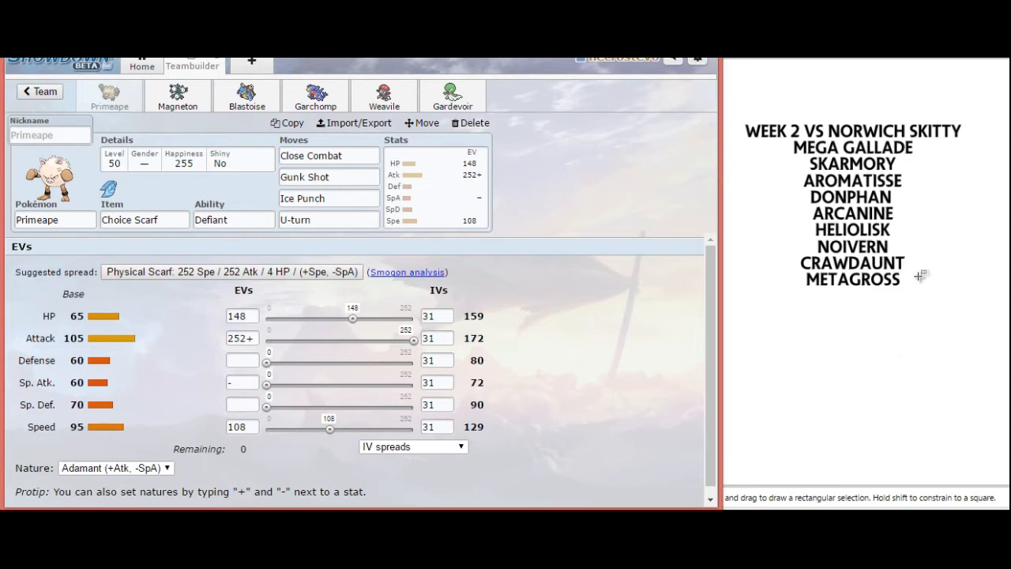
pyautogui.moveTo(910, 199)
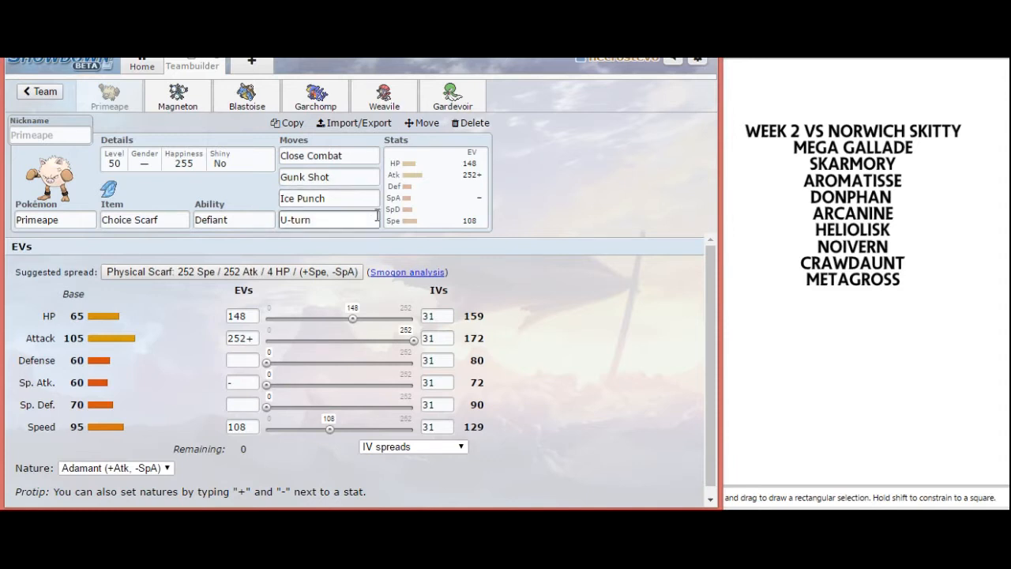
pyautogui.moveTo(434, 195)
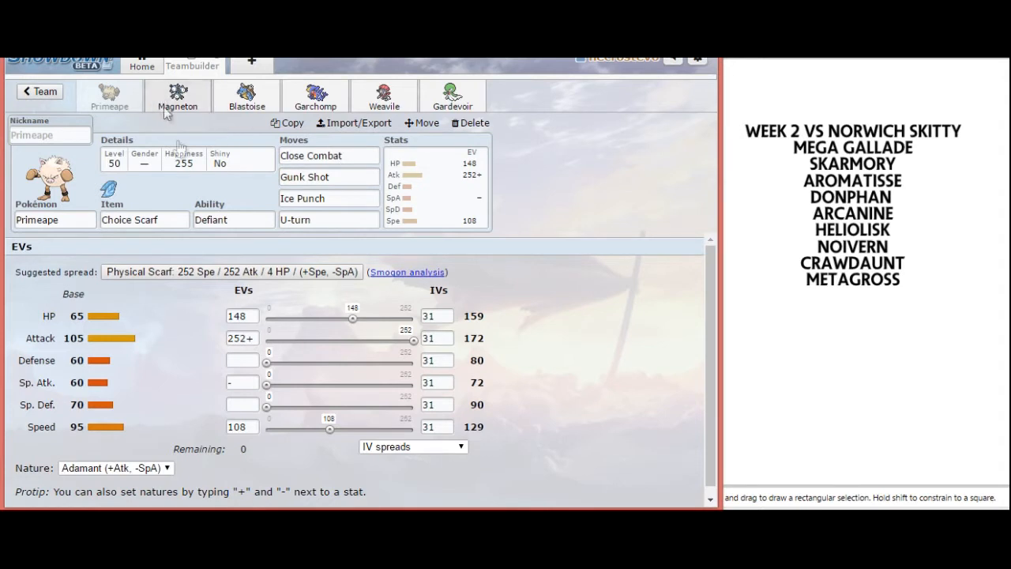
# Step: Show Magneton's Eviolite set: 36 HP / 252 SpA / 220 Spe with Hidden Power Ground IVs
pyautogui.click(177, 94)
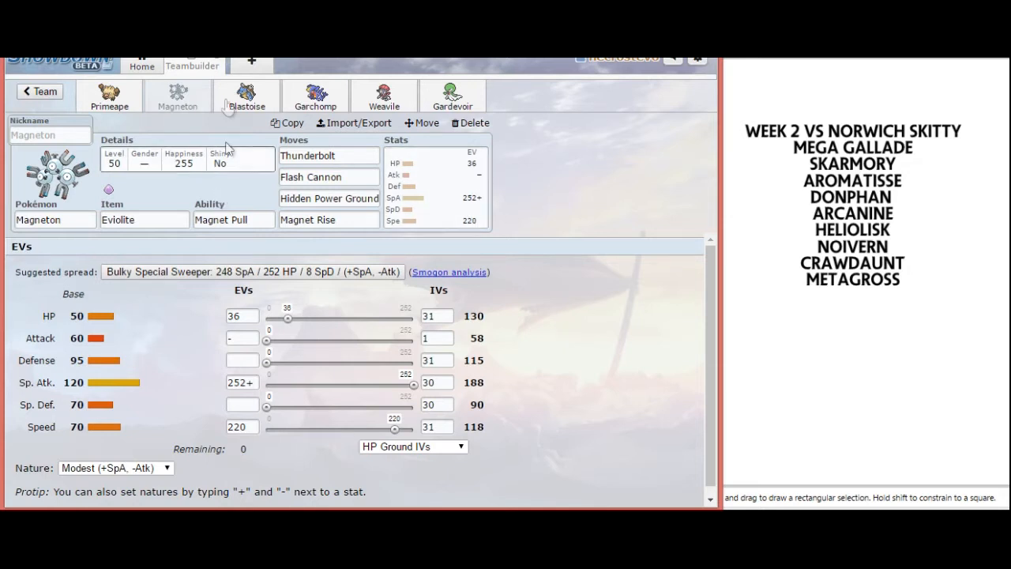
# Step: Show Blastoise's Blastoisinite set (Scald, Aura Sphere, Dark Pulse, Rapid Spin) and its 252 HP EV field
pyautogui.click(246, 95)
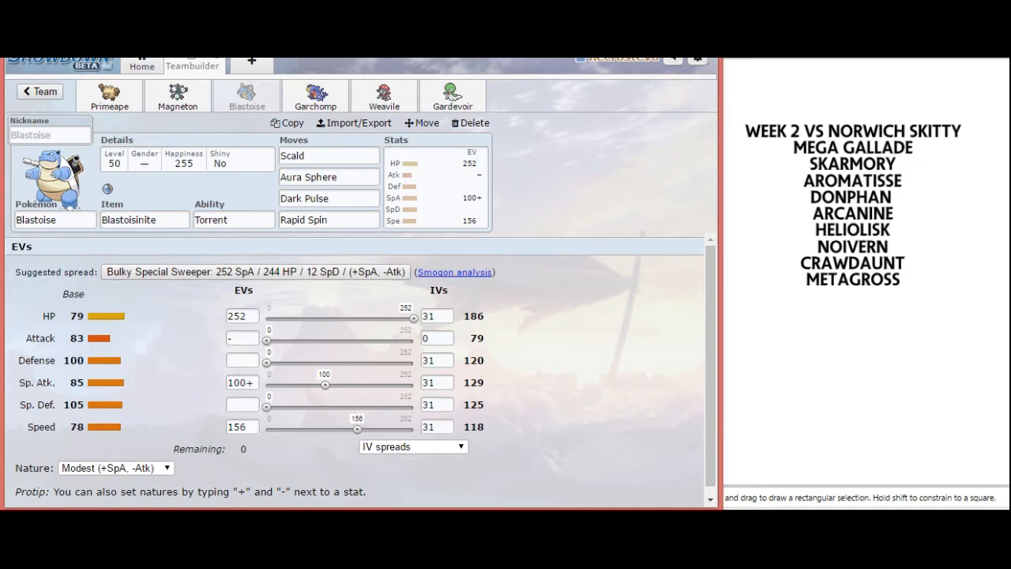
pyautogui.click(240, 316)
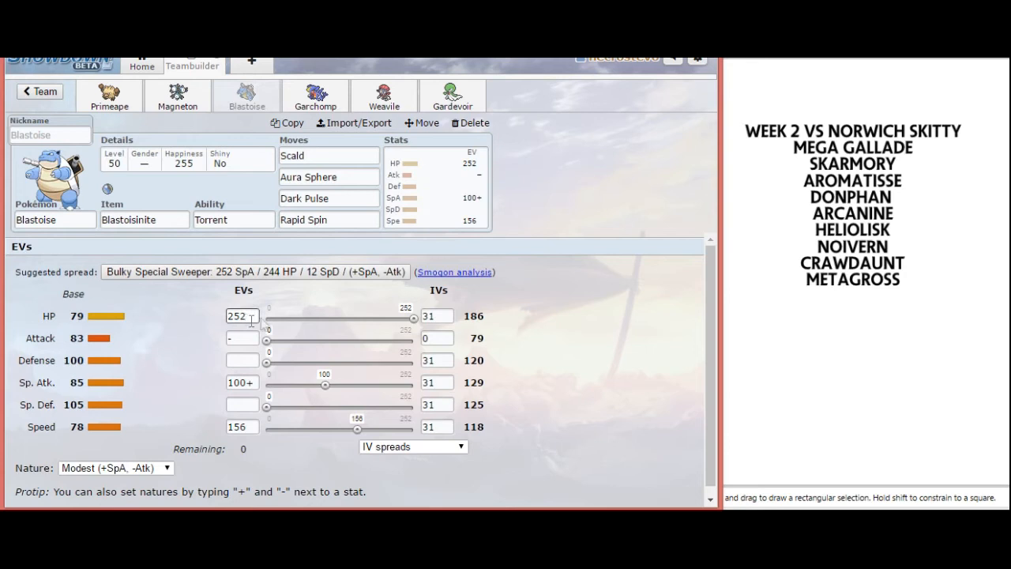
pyautogui.moveTo(417, 329)
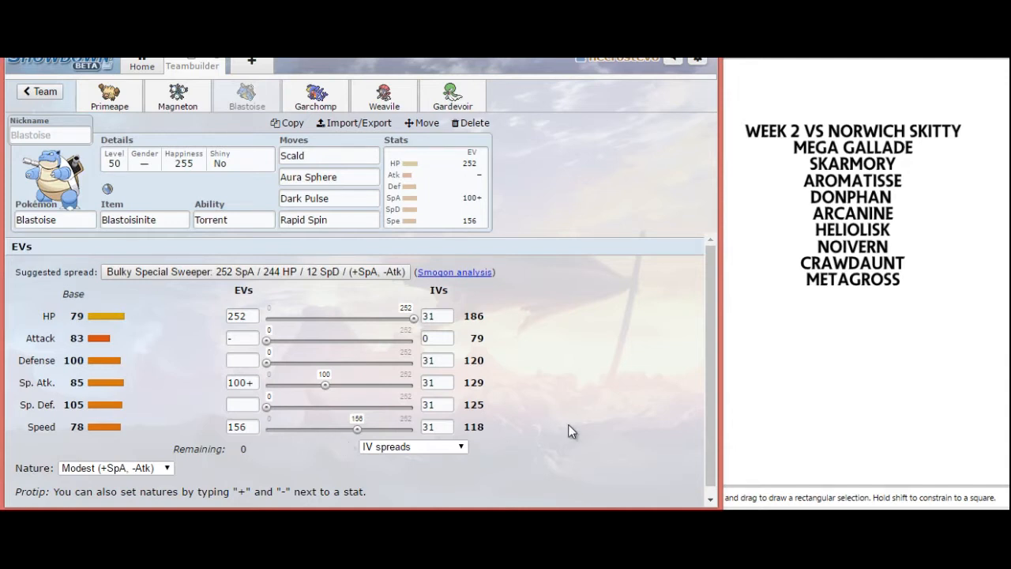
pyautogui.moveTo(301, 408)
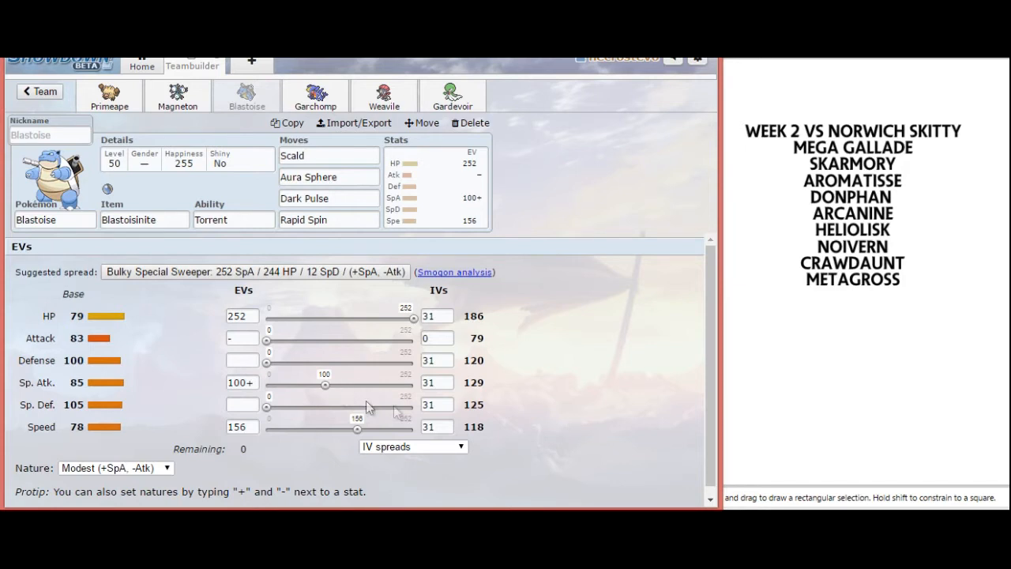
pyautogui.moveTo(739, 349)
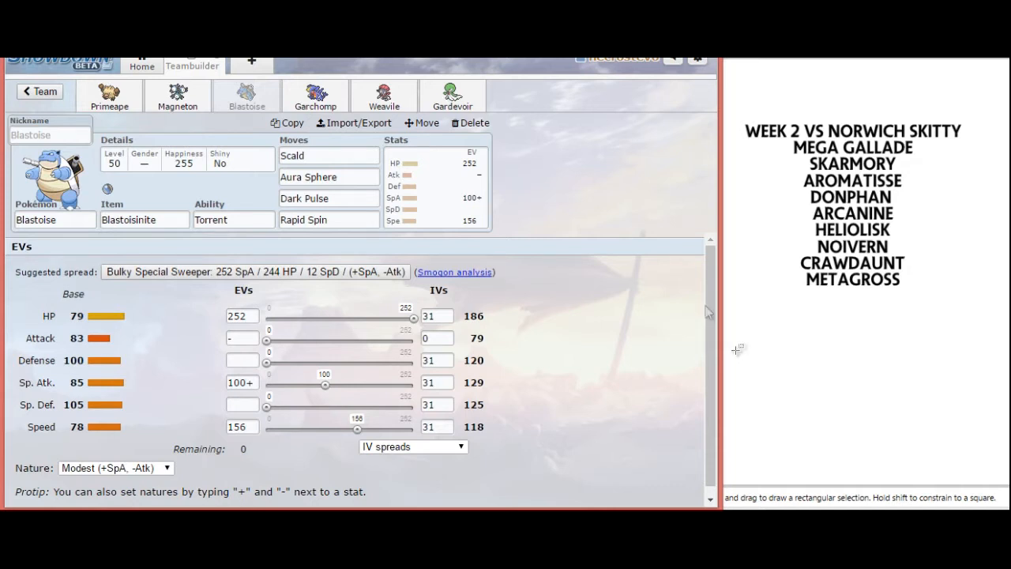
# Step: Show Garchomp's Naive spread (252 Atk / 52 SpA / 204 Spe), then move on to Weavile's Life Orb set
pyautogui.click(314, 97)
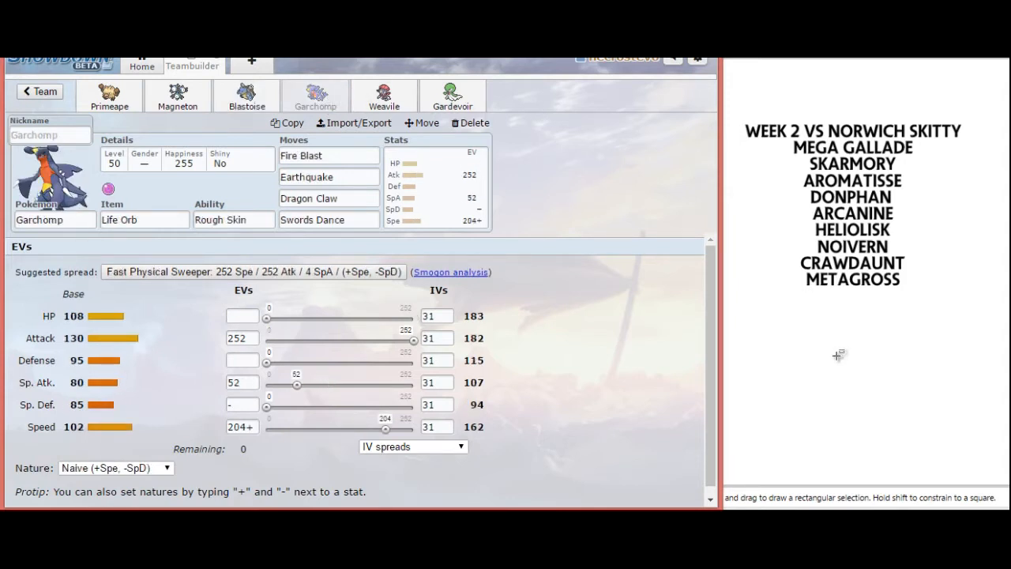
pyautogui.click(329, 154)
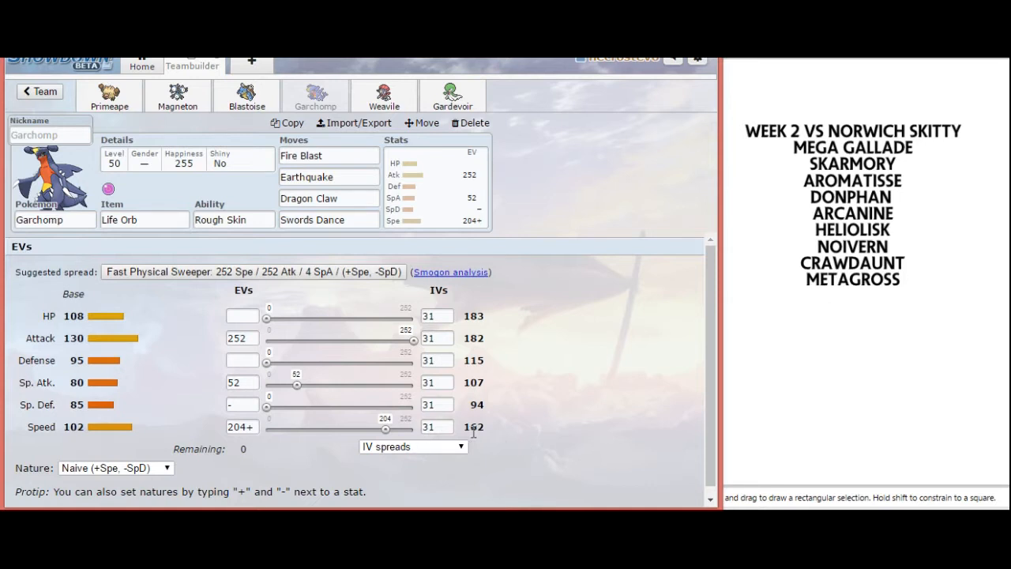
pyautogui.moveTo(492, 442)
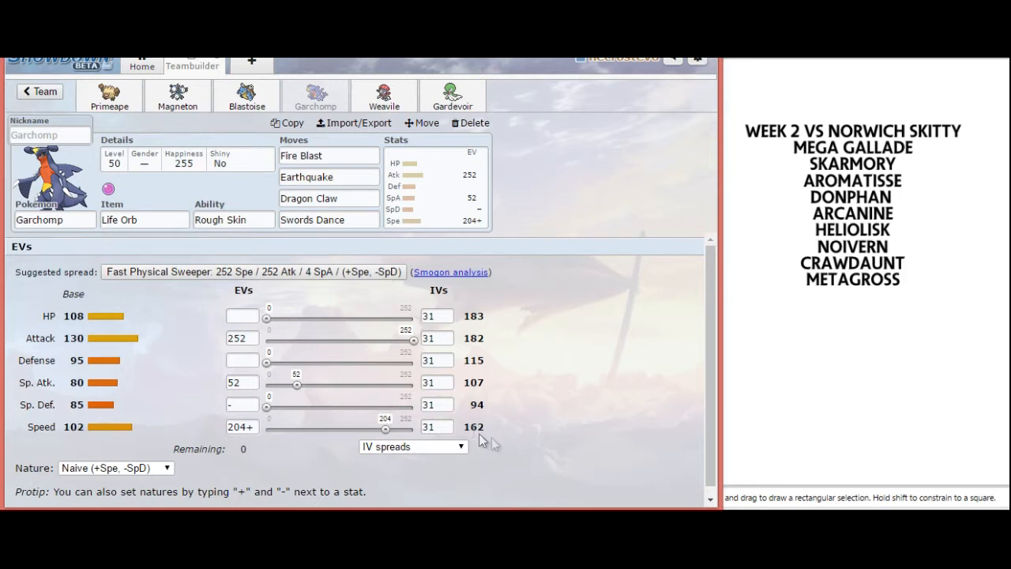
pyautogui.moveTo(902, 303)
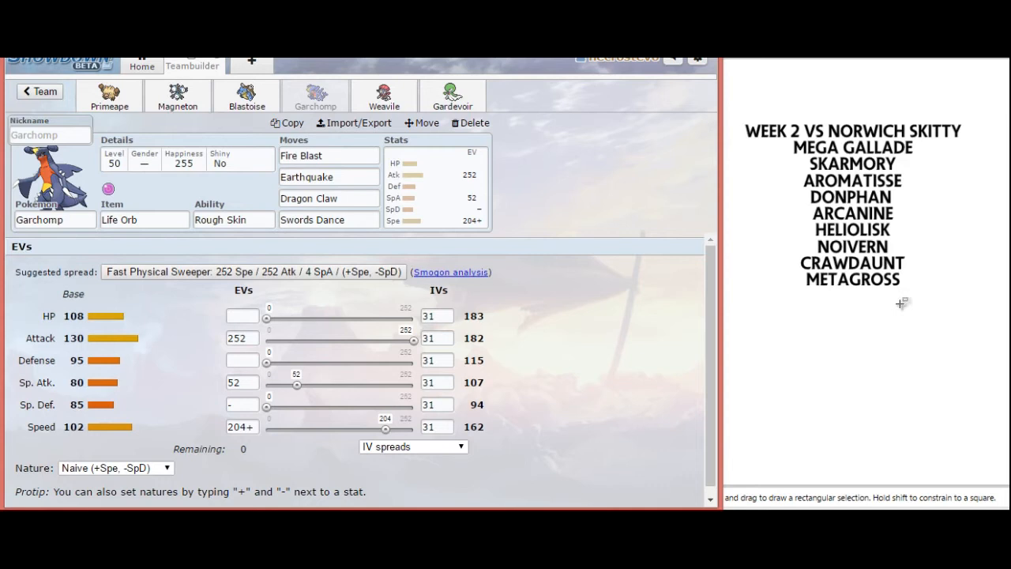
pyautogui.moveTo(884, 356)
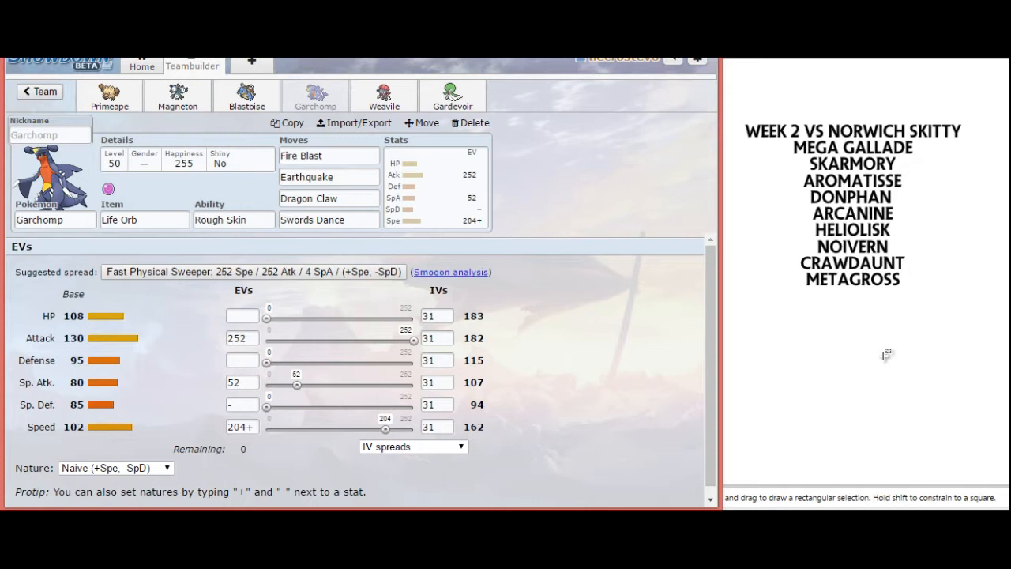
pyautogui.moveTo(849, 398)
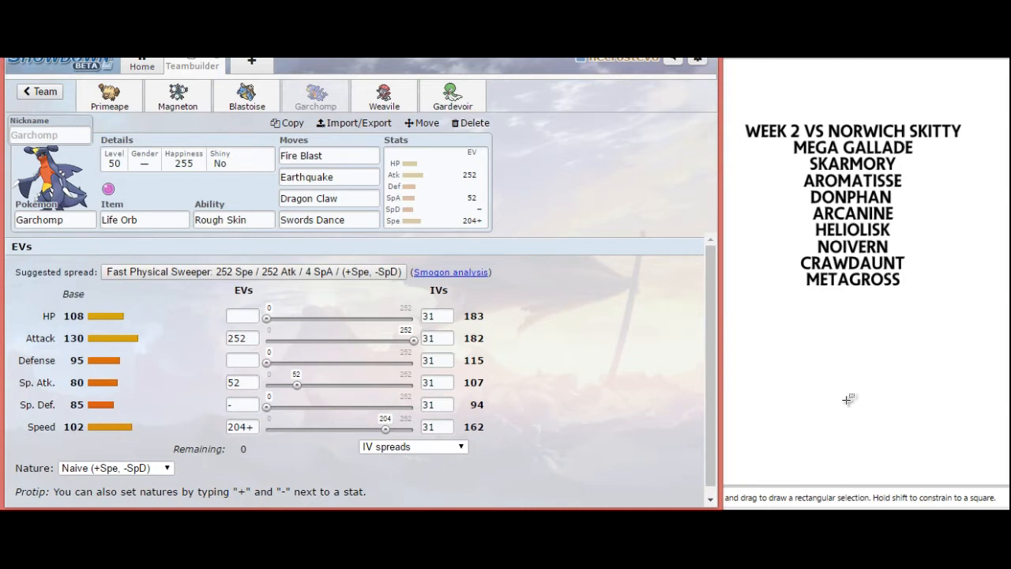
pyautogui.click(384, 95)
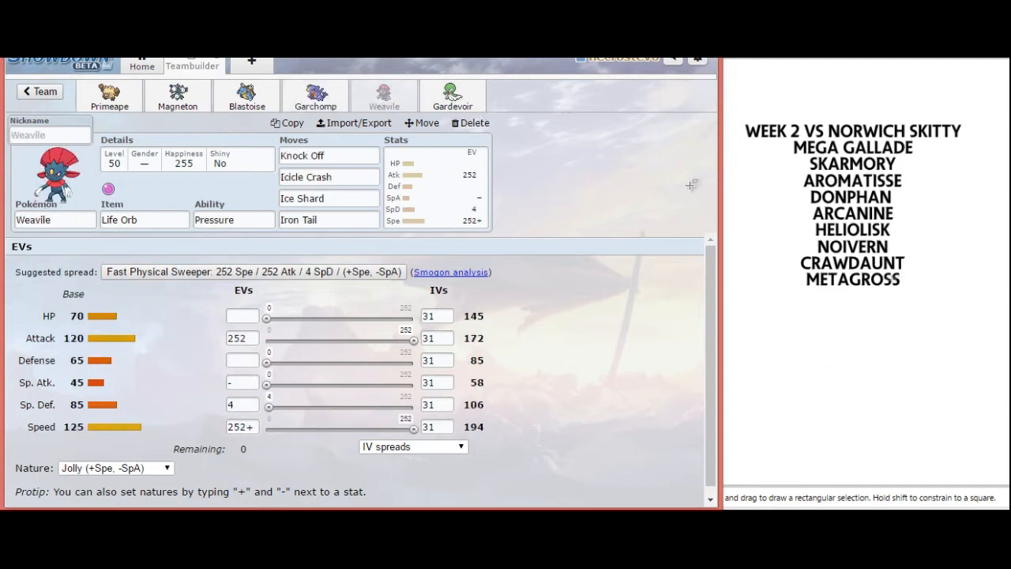
pyautogui.moveTo(935, 407)
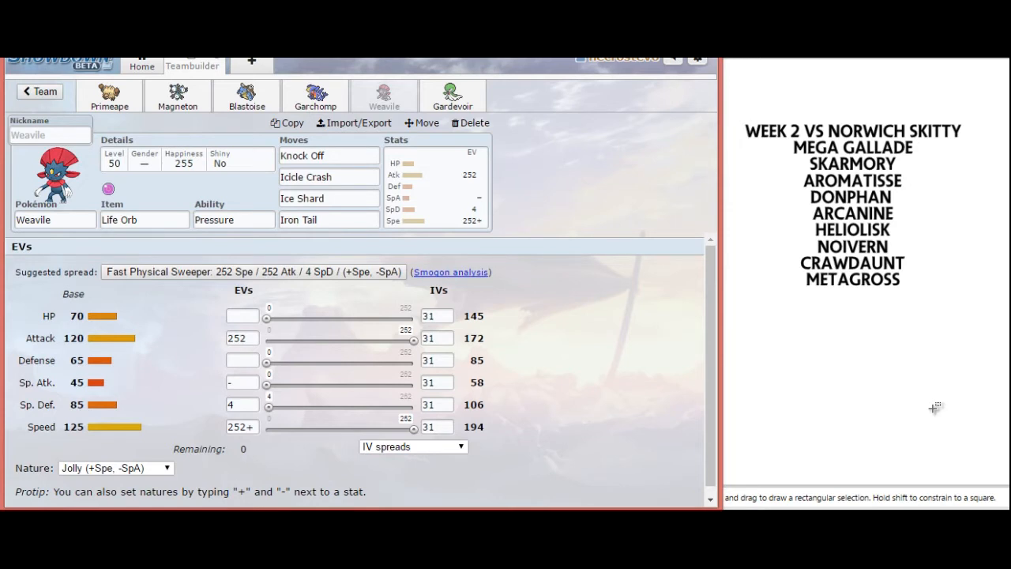
pyautogui.moveTo(224, 442)
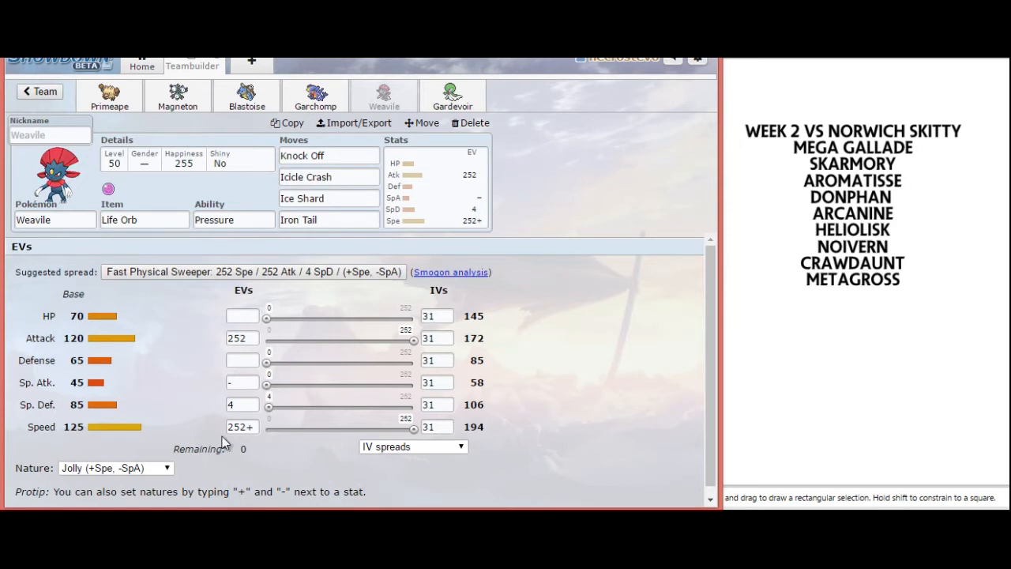
pyautogui.moveTo(940, 327)
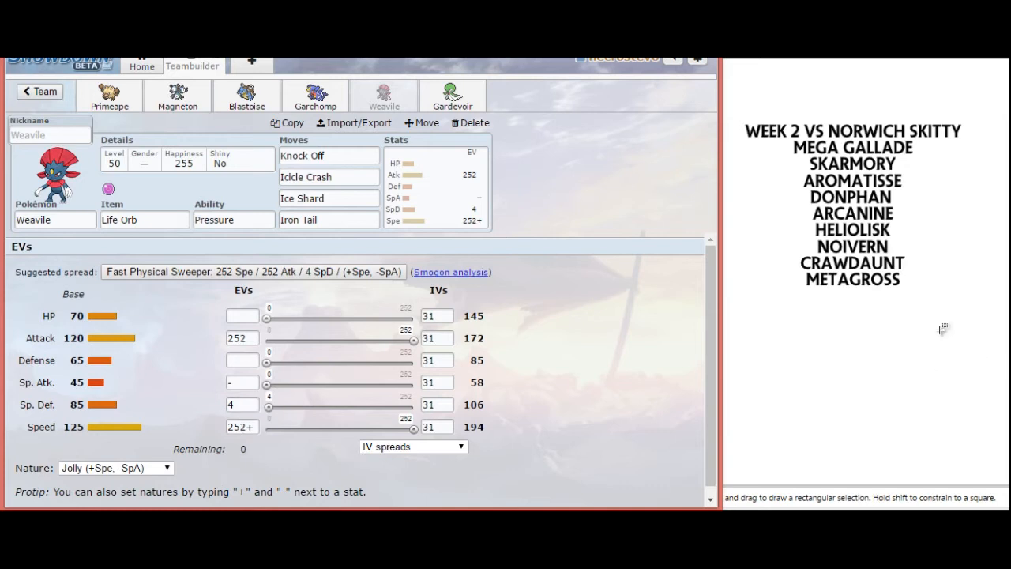
pyautogui.moveTo(930, 298)
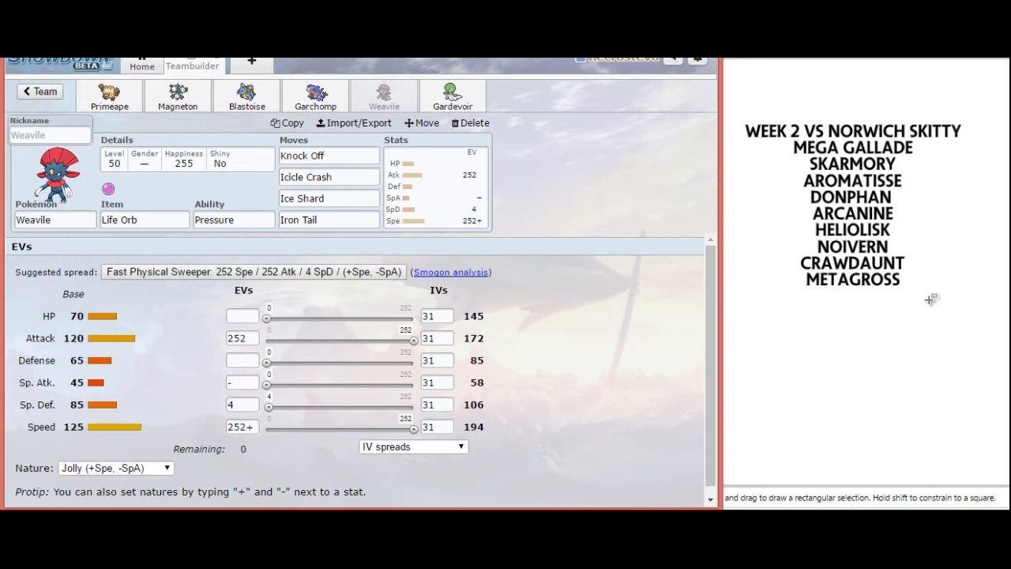
pyautogui.moveTo(929, 319)
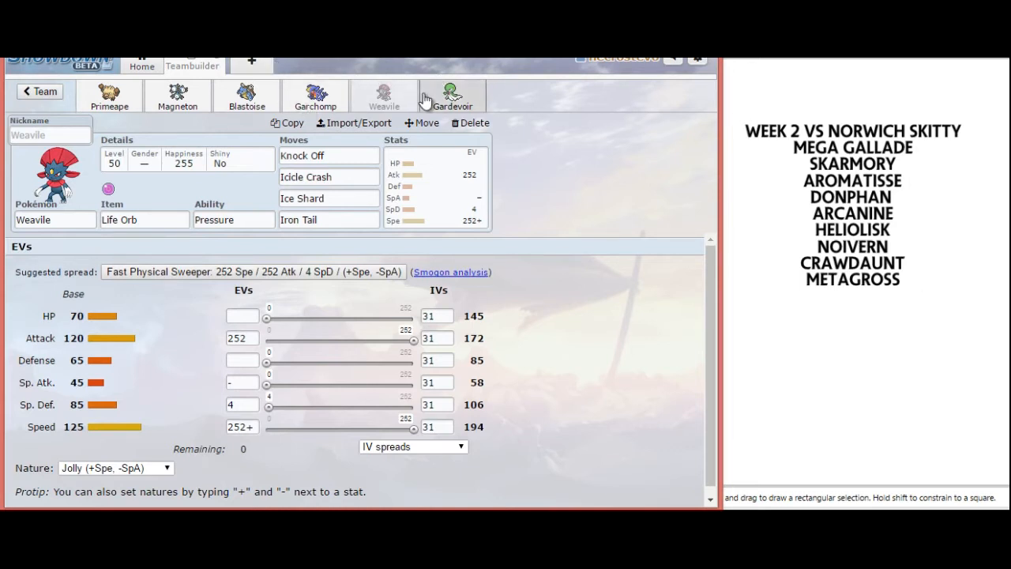
pyautogui.click(452, 95)
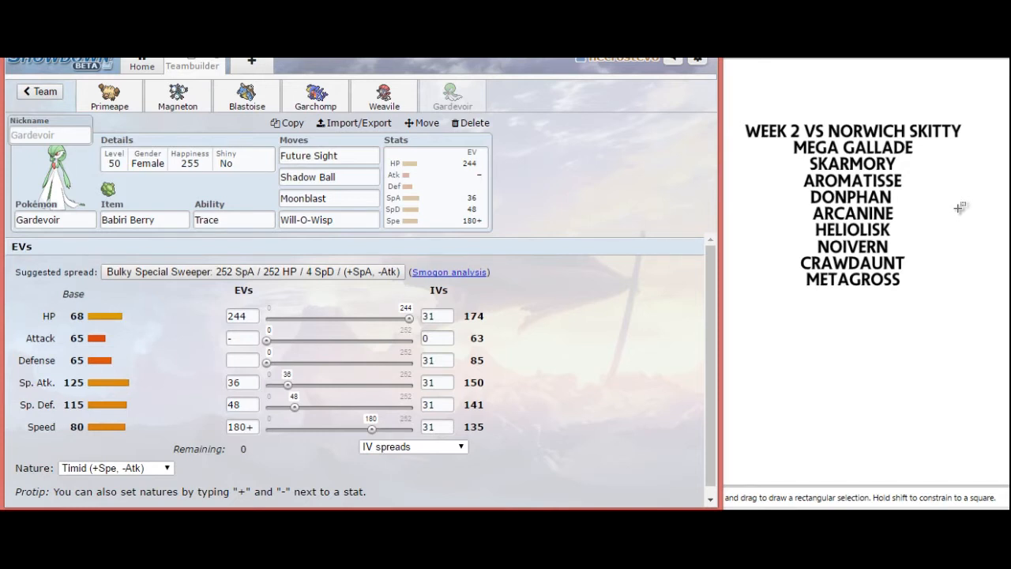
pyautogui.moveTo(297, 452)
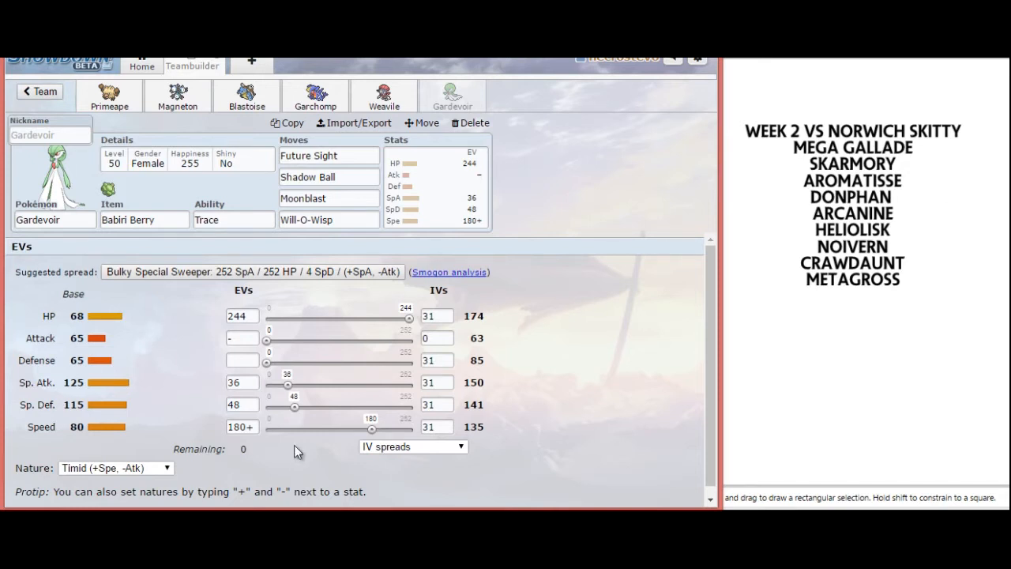
pyautogui.moveTo(319, 251)
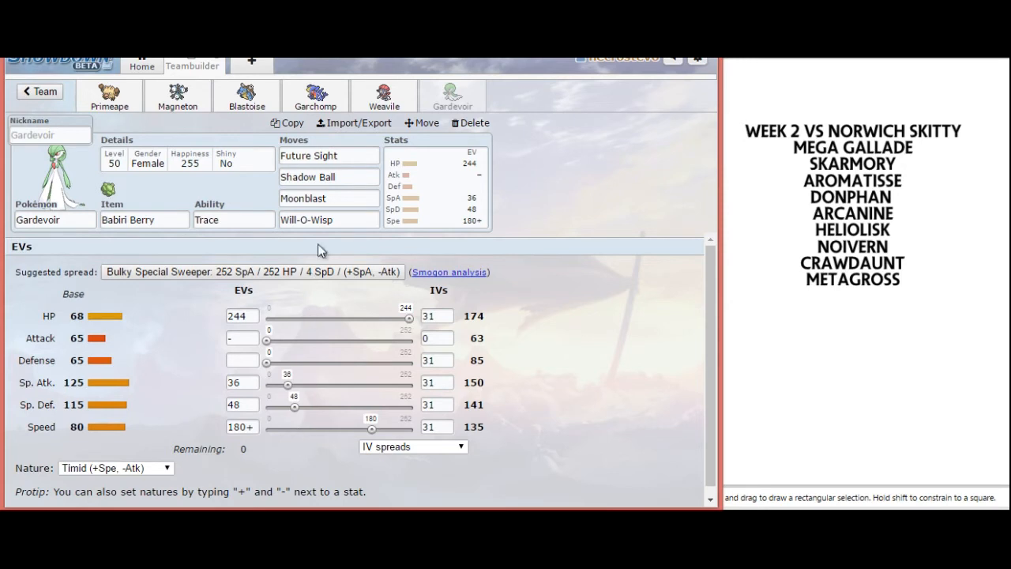
# Step: Review Gardevoir's Babiri Berry Trace set fields: 244 HP / 36 SpA / 48 SpD / 180 Spe, 0 Atk IVs
pyautogui.click(328, 197)
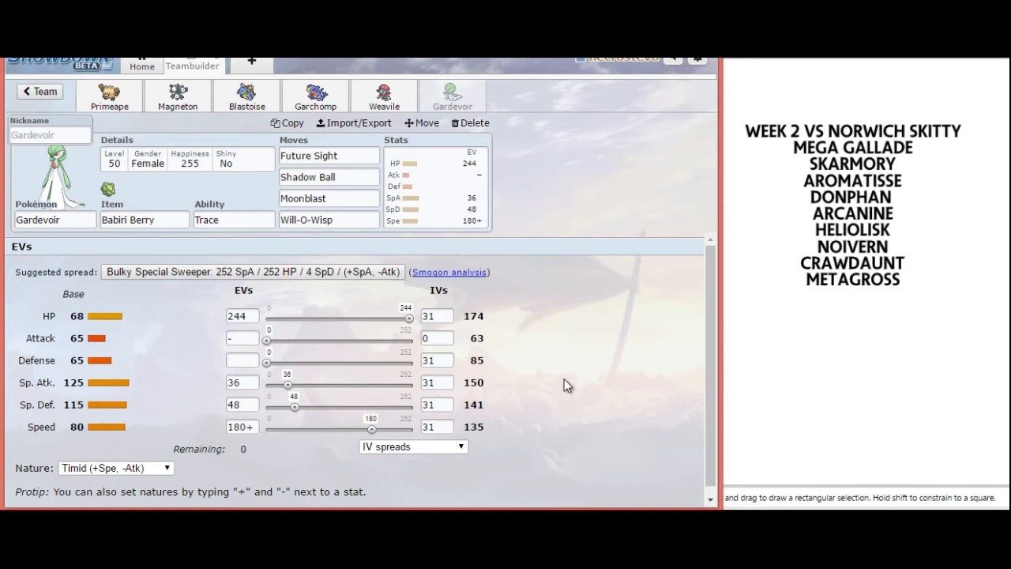
pyautogui.click(329, 199)
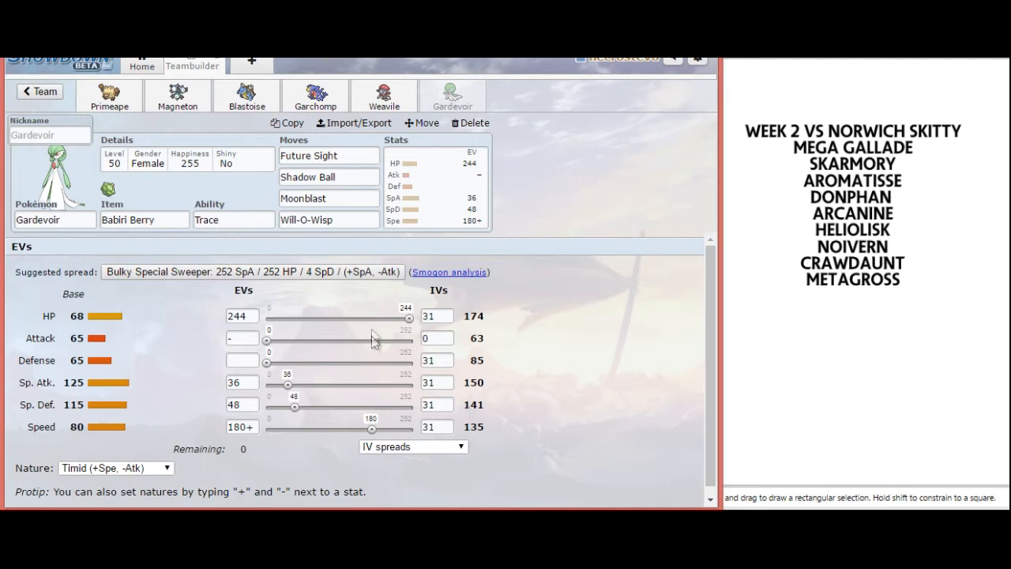
pyautogui.moveTo(417, 376)
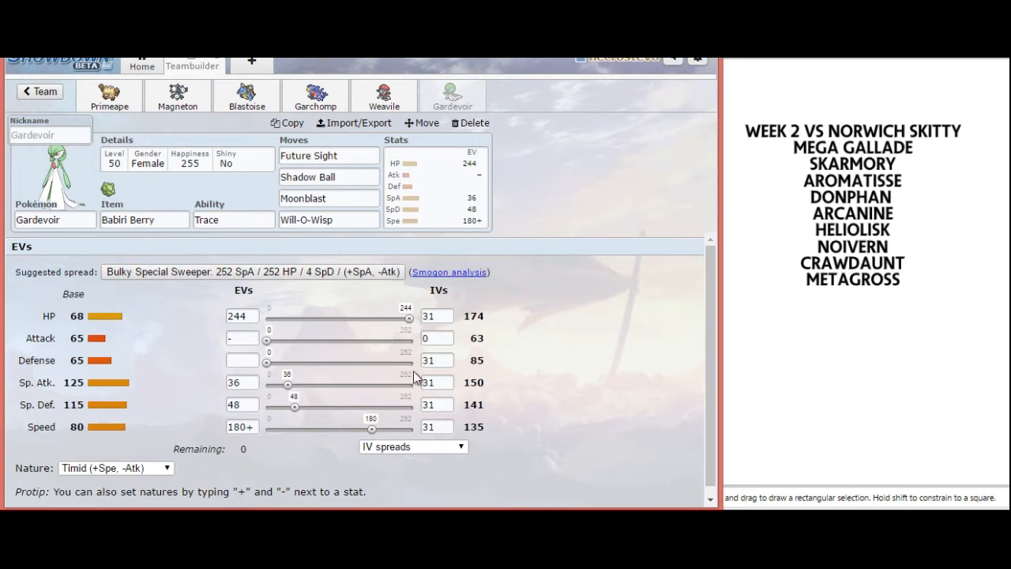
pyautogui.moveTo(299, 423)
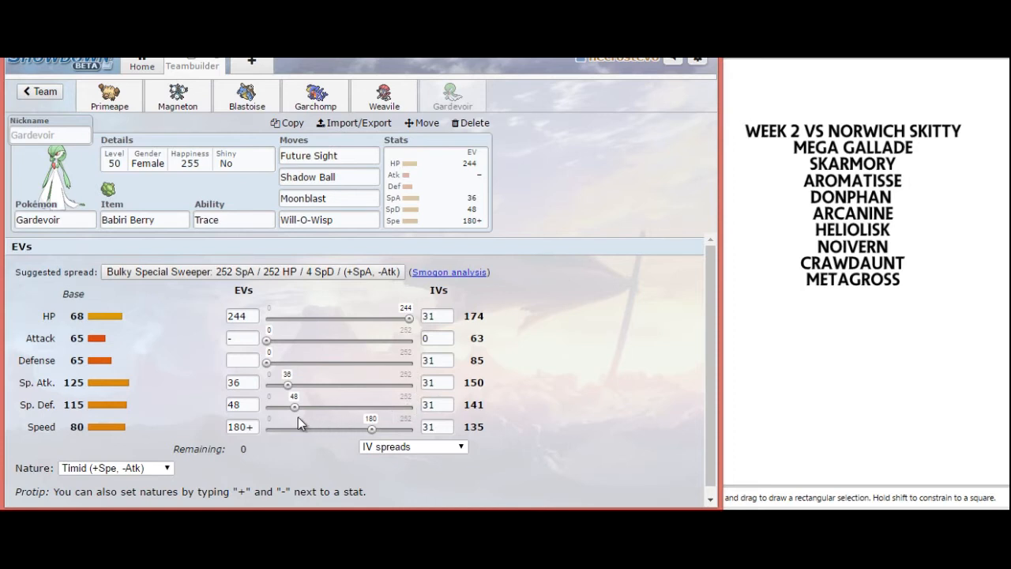
pyautogui.moveTo(388, 426)
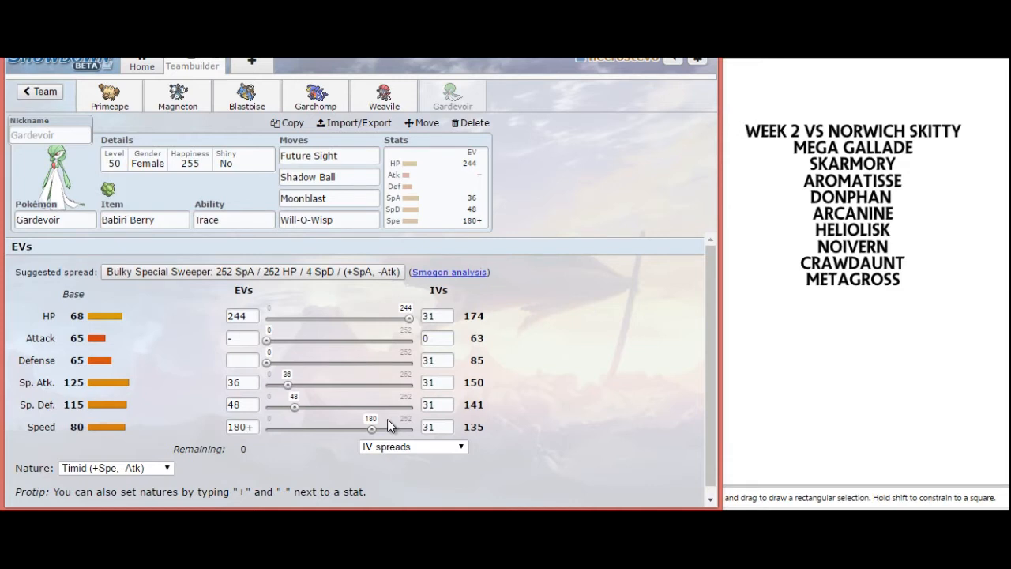
pyautogui.moveTo(550, 392)
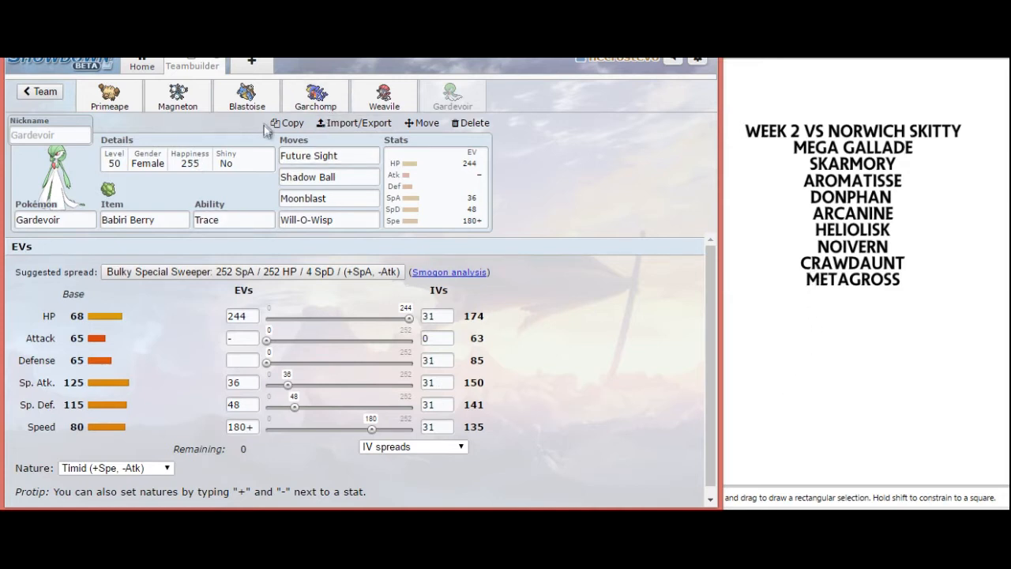
pyautogui.moveTo(571, 417)
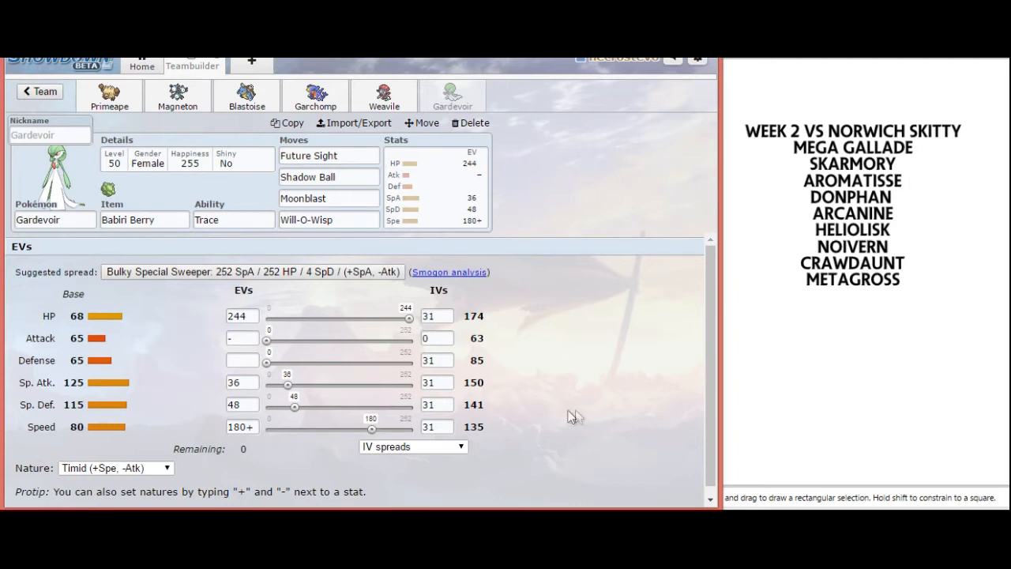
pyautogui.moveTo(576, 413)
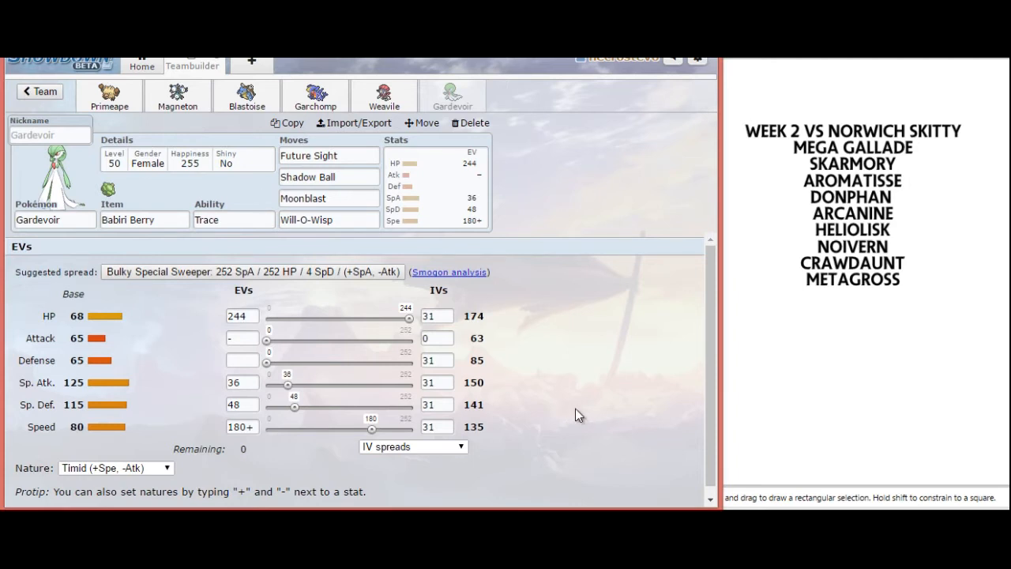
pyautogui.click(328, 155)
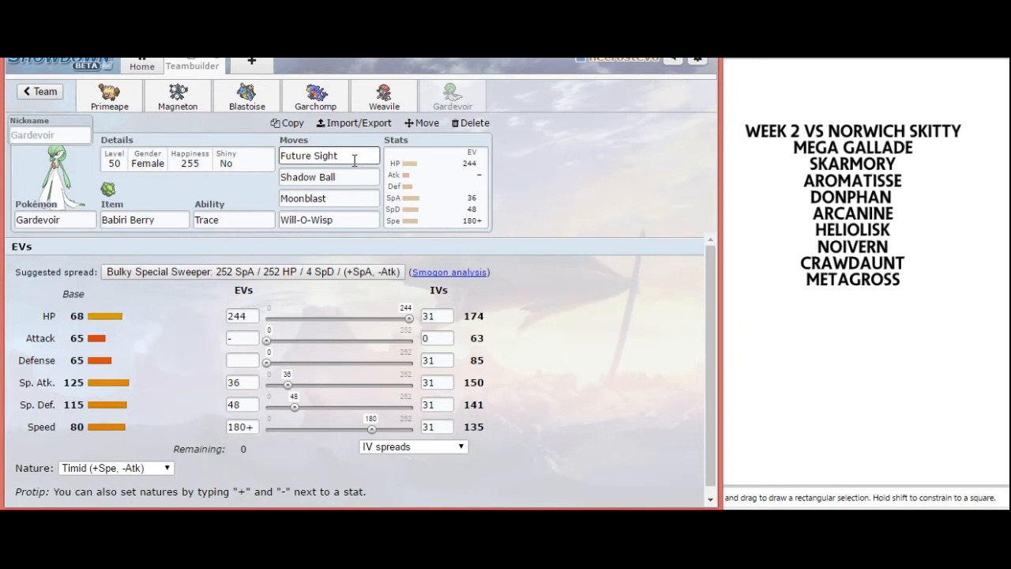
pyautogui.moveTo(536, 363)
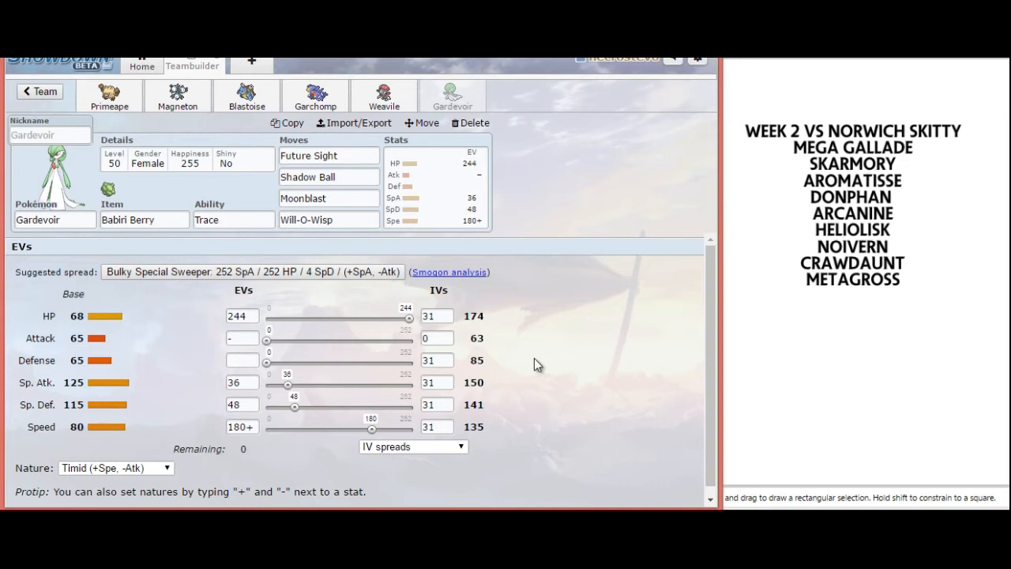
# Step: Return to Primeape's Choice Scarf set: Adamant, Defiant, 148 HP / 252 Atk / 108 Spe
pyautogui.click(109, 95)
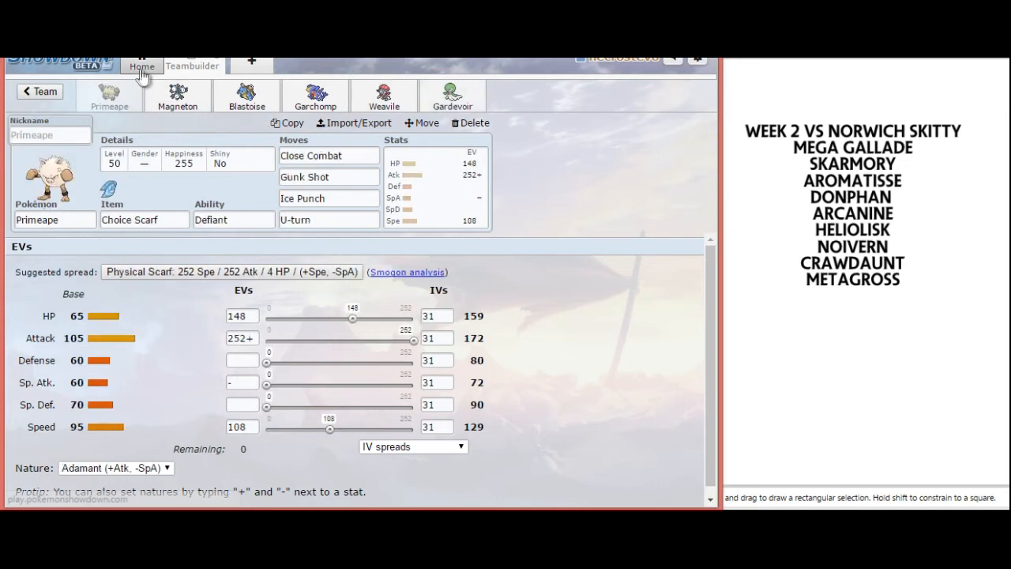
# Step: Review Magneton, Blastoise, Garchomp and Weavile's sets in turn, ending back on Gardevoir's Babiri Berry set
pyautogui.click(177, 94)
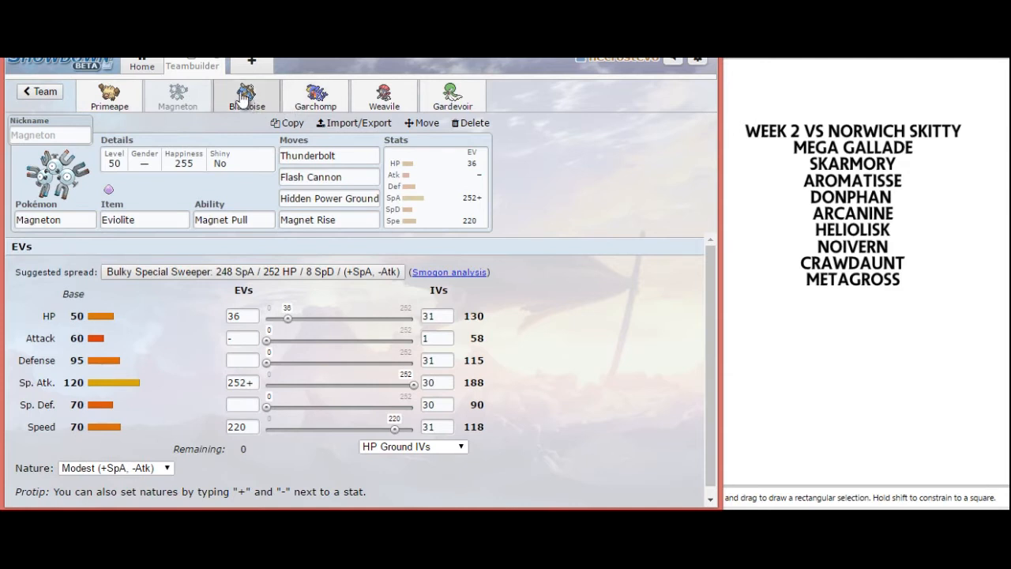
pyautogui.click(328, 199)
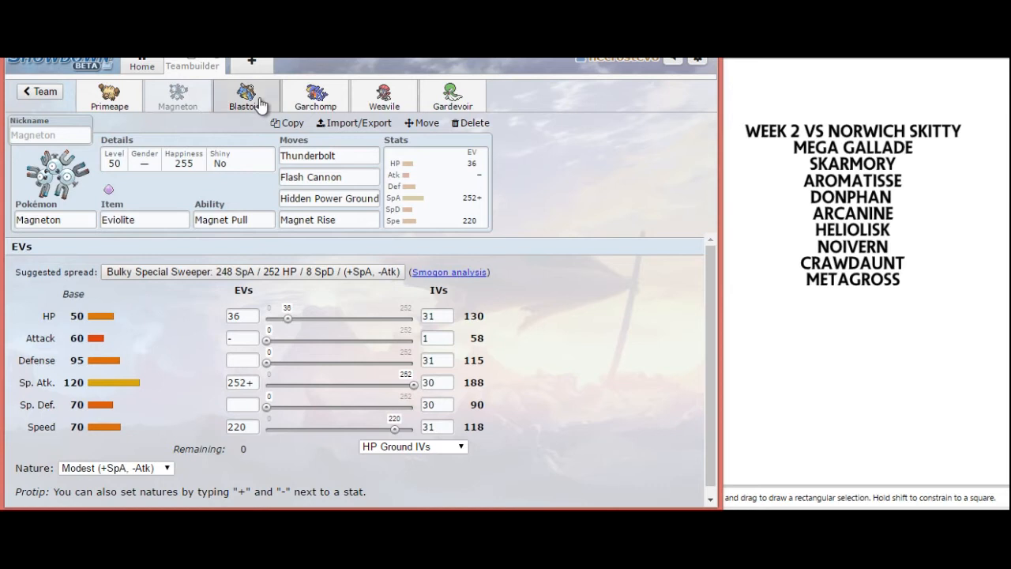
pyautogui.click(246, 95)
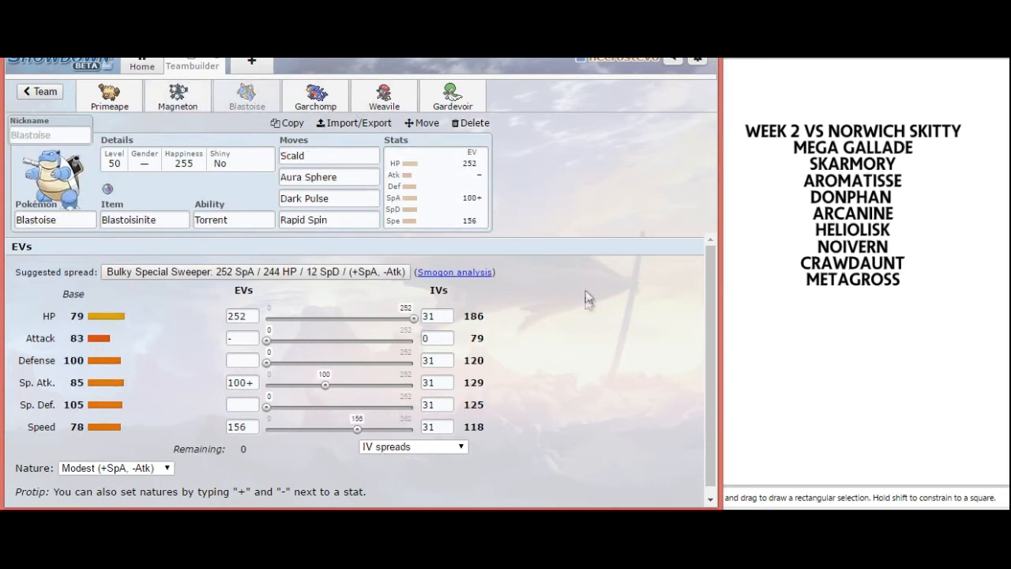
pyautogui.moveTo(537, 409)
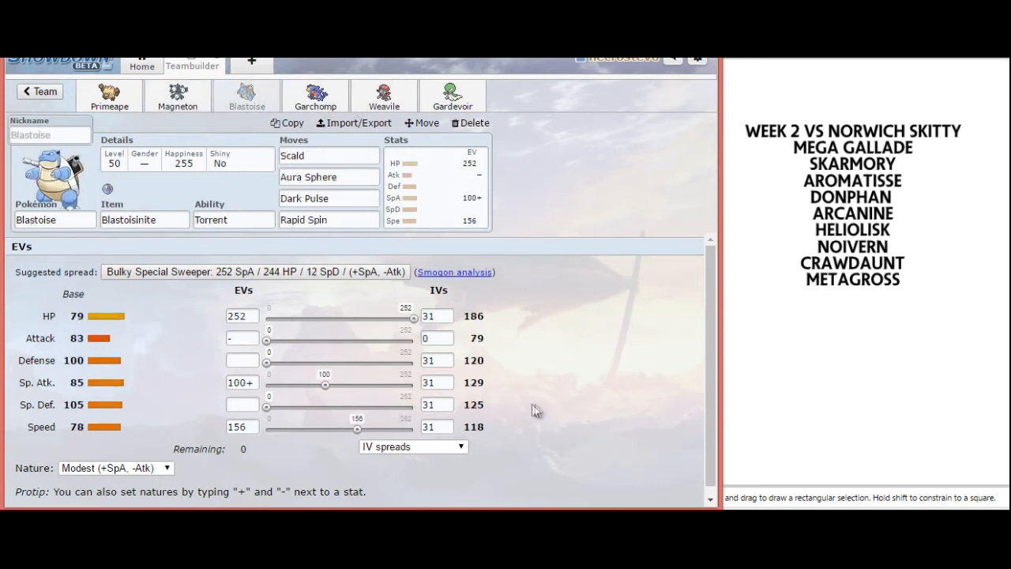
pyautogui.click(314, 95)
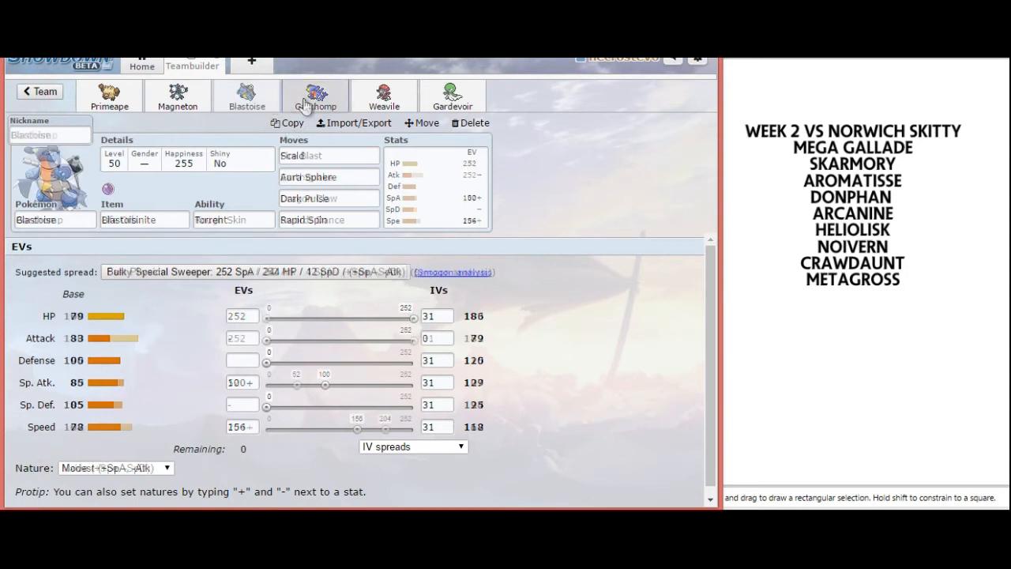
pyautogui.click(315, 95)
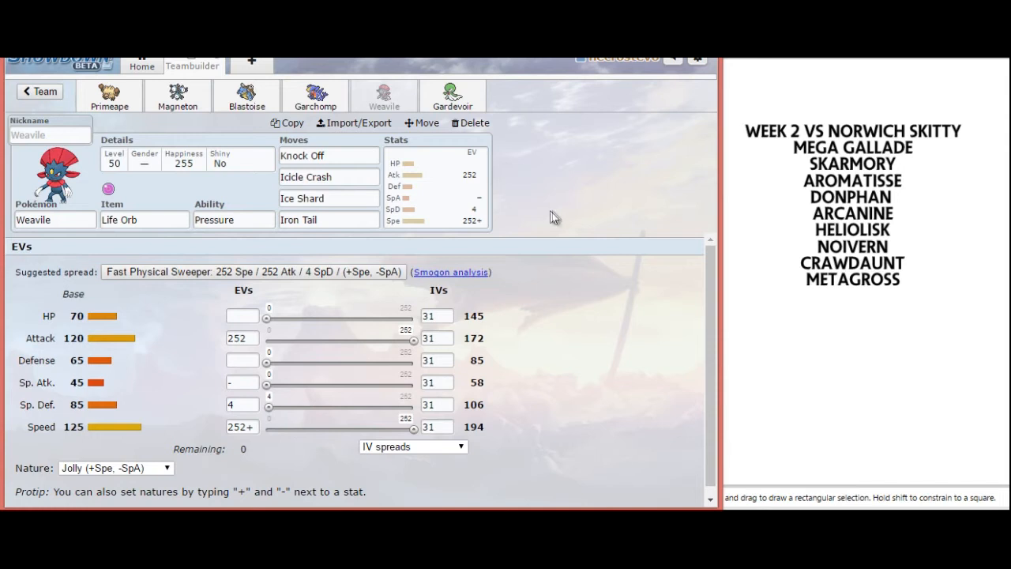
pyautogui.moveTo(559, 218)
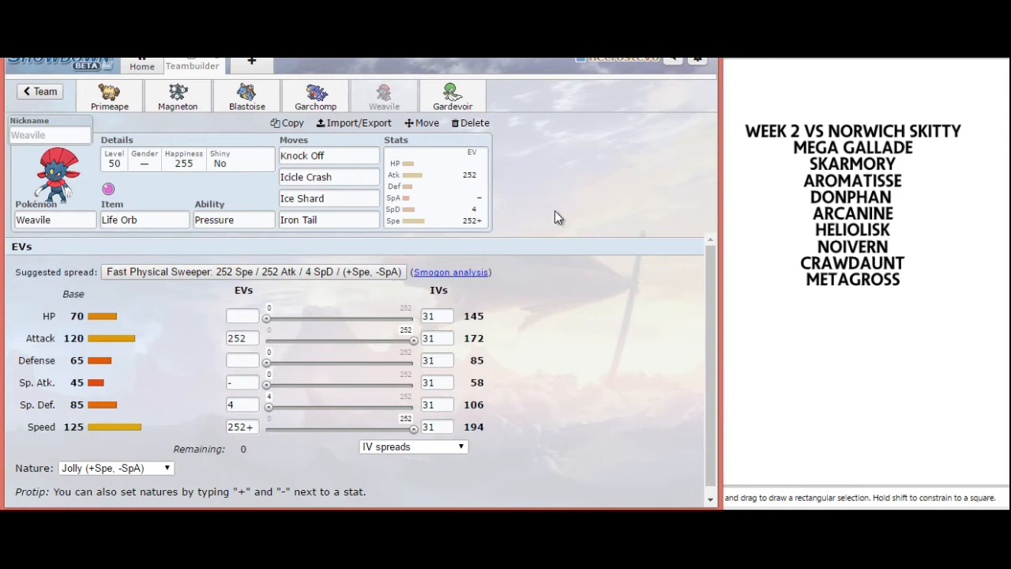
pyautogui.click(452, 95)
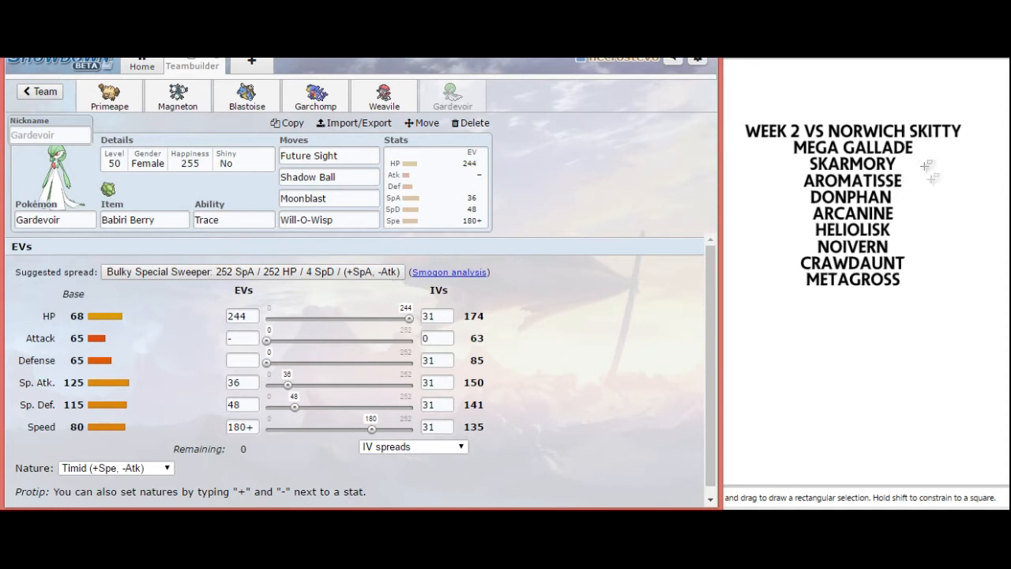
pyautogui.moveTo(932, 209)
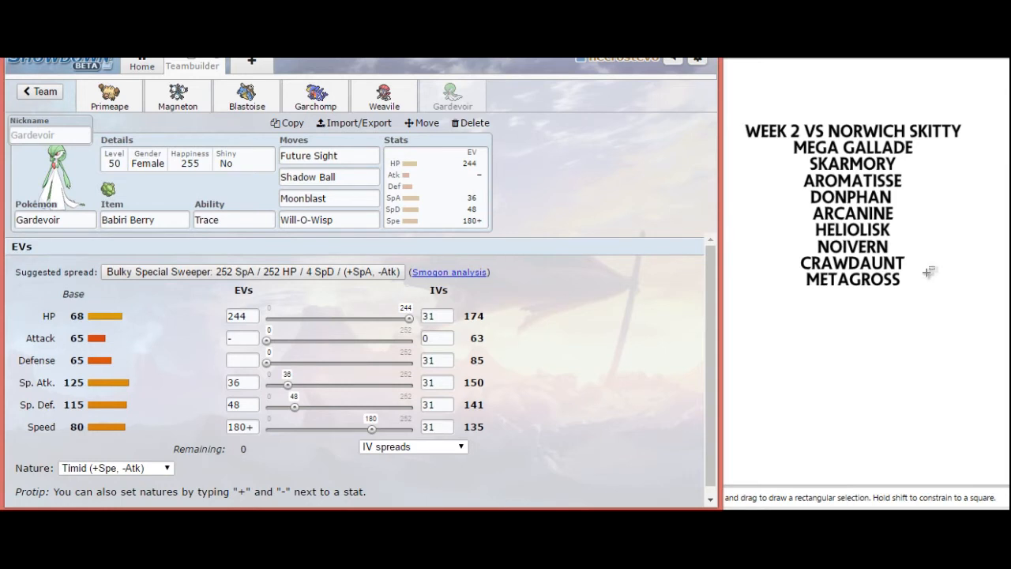
pyautogui.moveTo(928, 193)
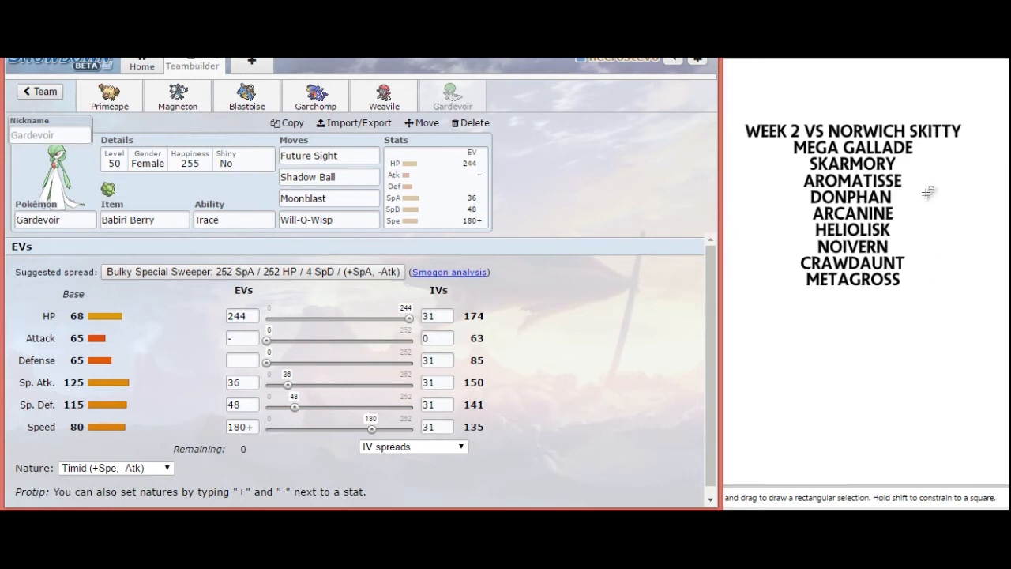
pyautogui.moveTo(916, 243)
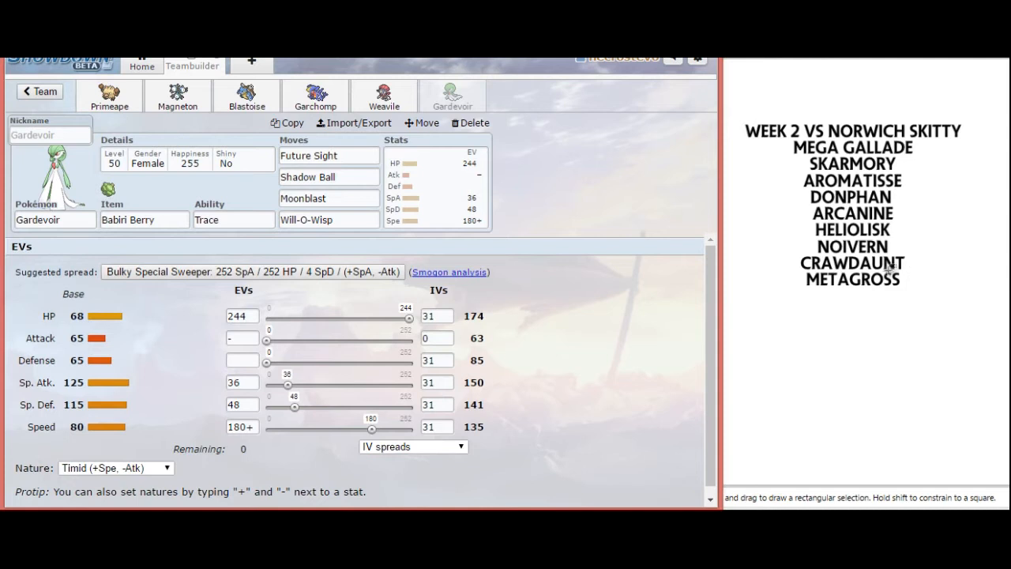
pyautogui.moveTo(910, 281)
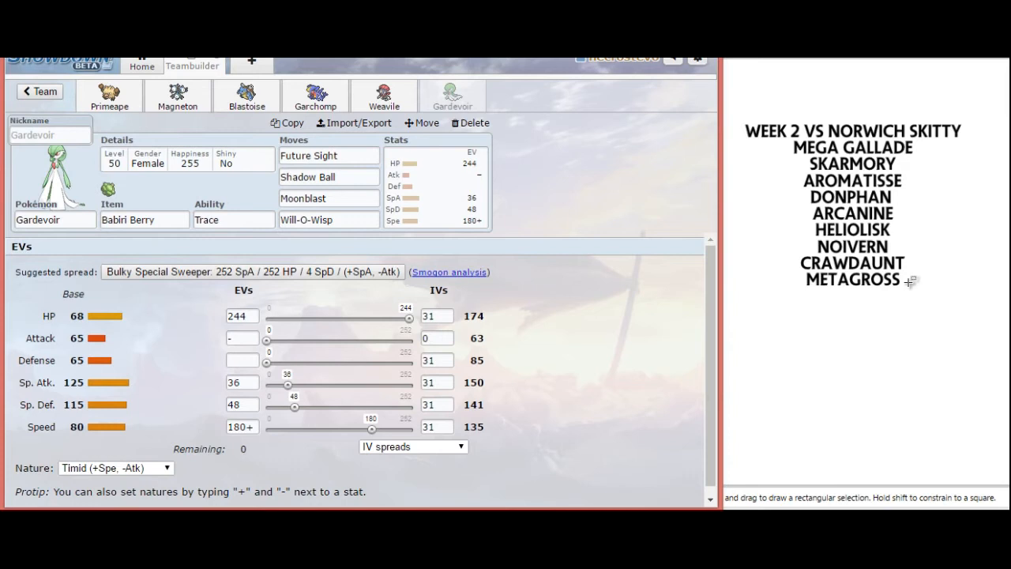
pyautogui.moveTo(894, 196)
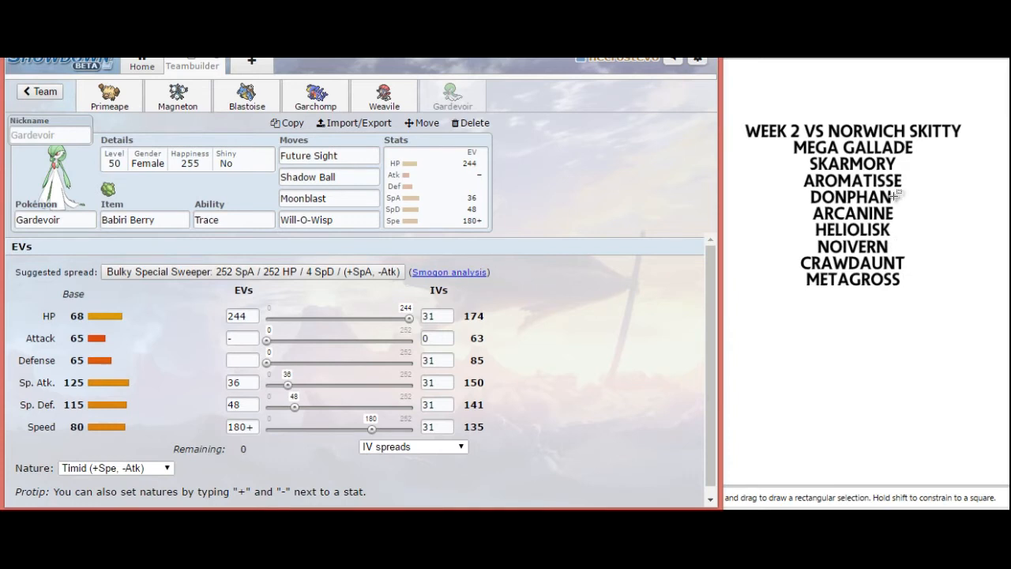
pyautogui.moveTo(885, 214)
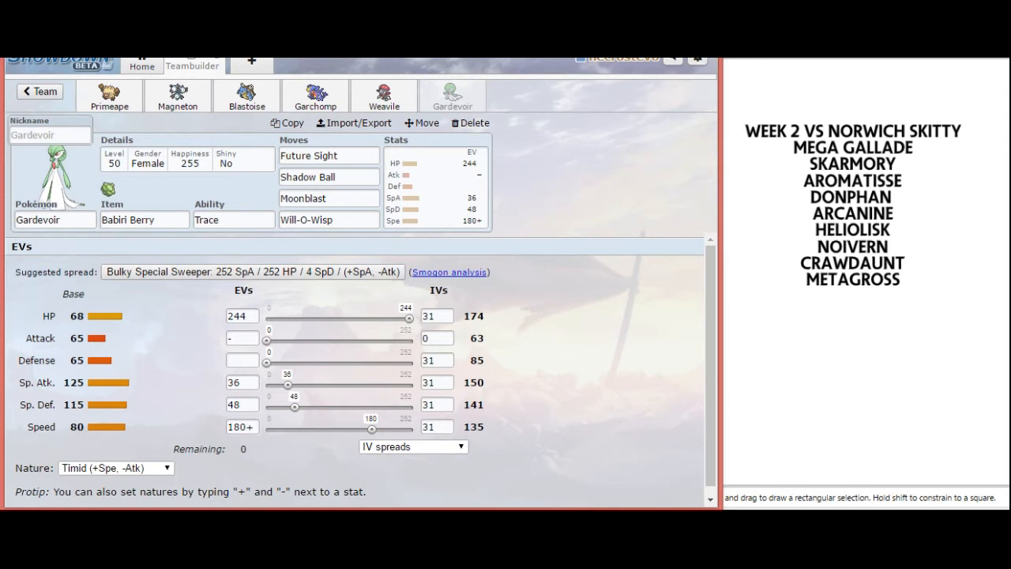
pyautogui.moveTo(969, 84)
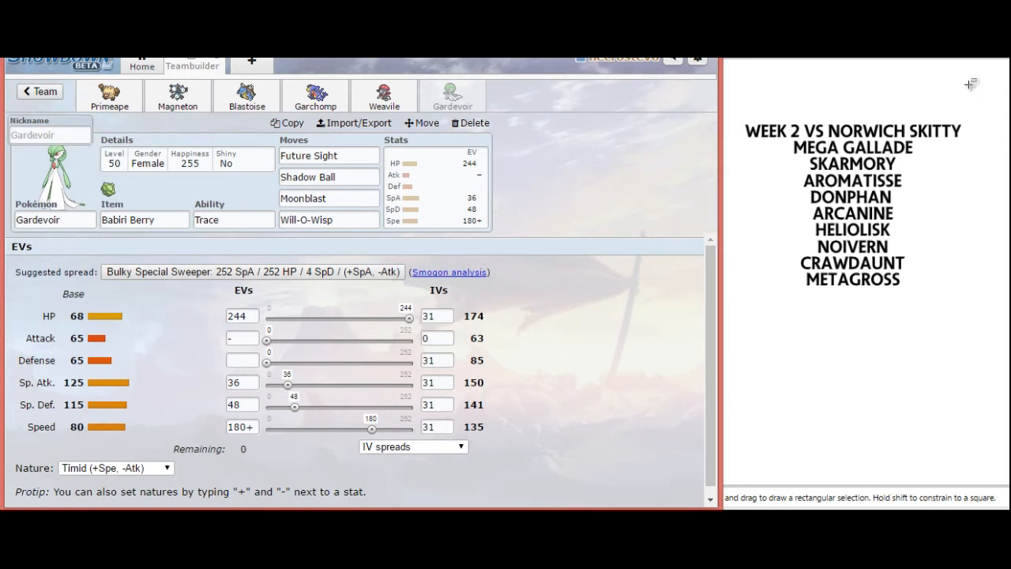